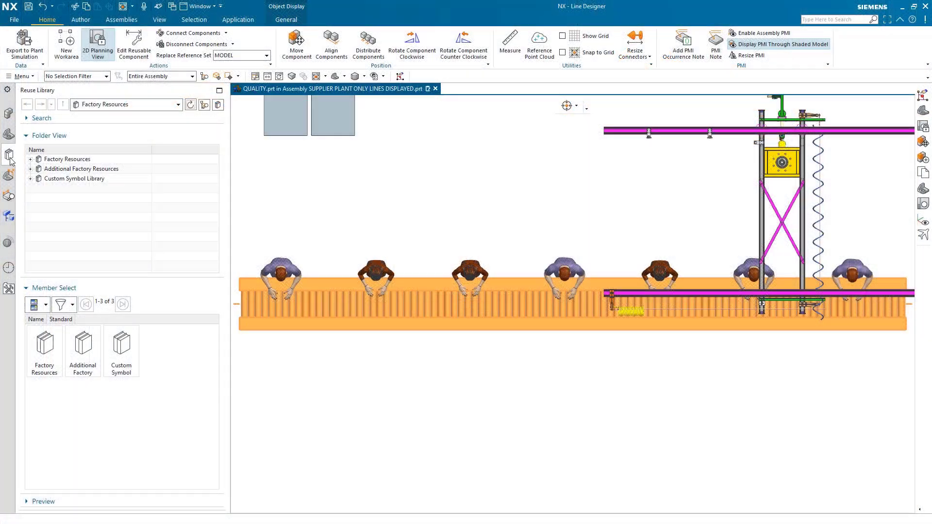
Drop a Palletized Floor Conveyor from Factory Resources > Package Conveyors into the layout below the line
left_click(30, 158)
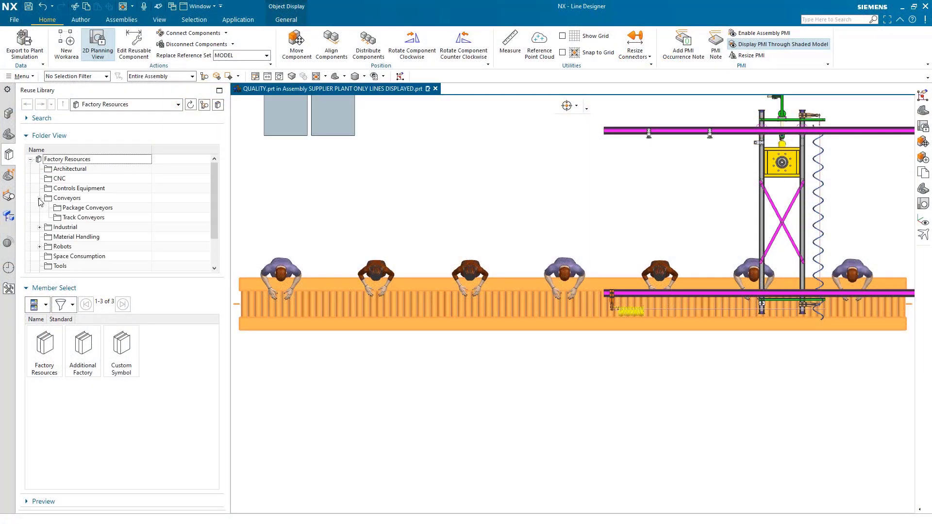
left_click(88, 208)
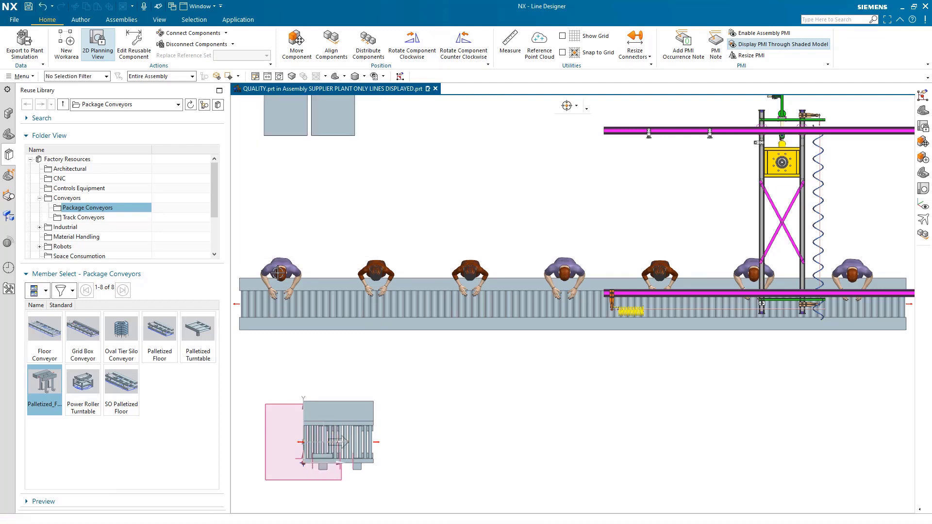
right_click(322, 443)
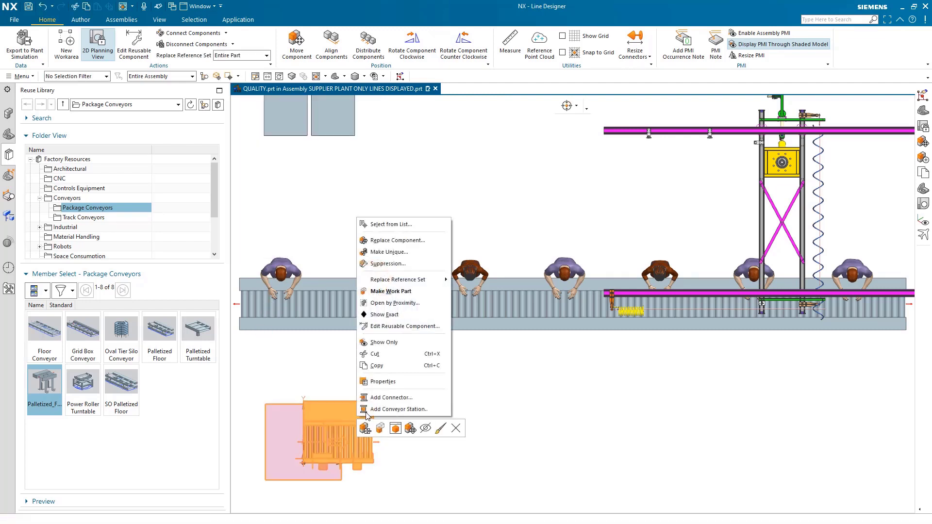
Edit the conveyor's PTS parameters to 4000 mm length and 50 mm roller pitch
left_click(399, 409)
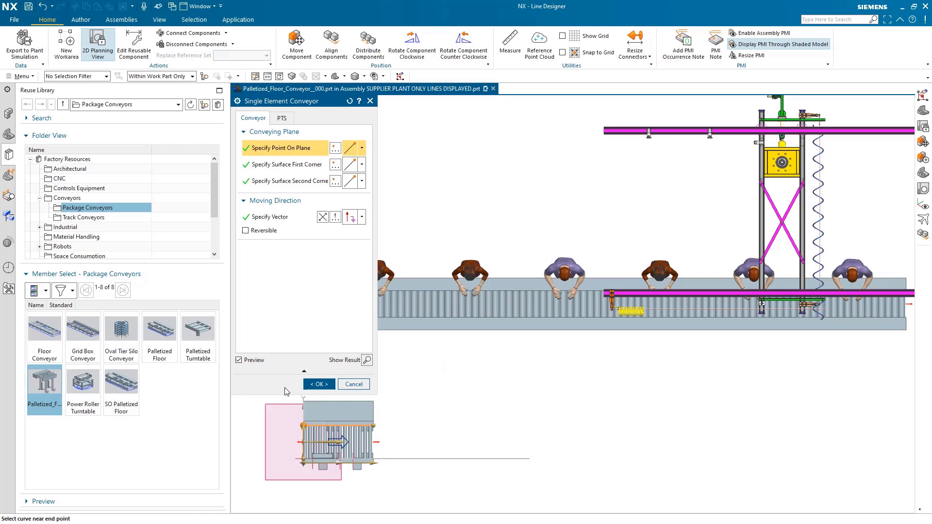
left_click(282, 117)
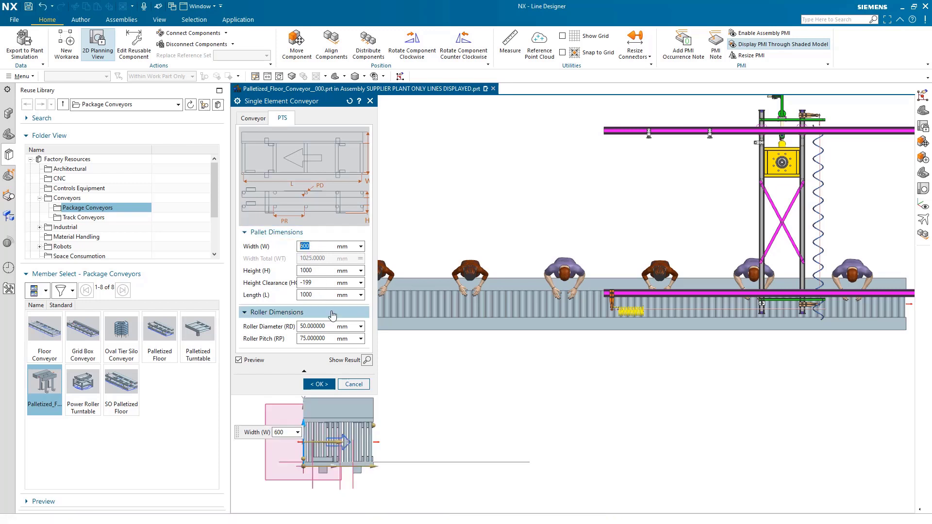
triple_click(326, 338)
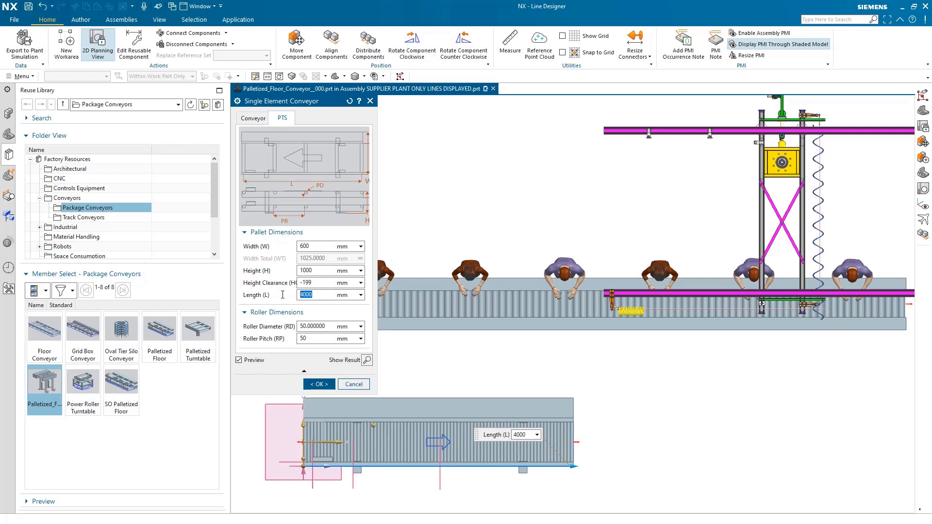
left_click(318, 384)
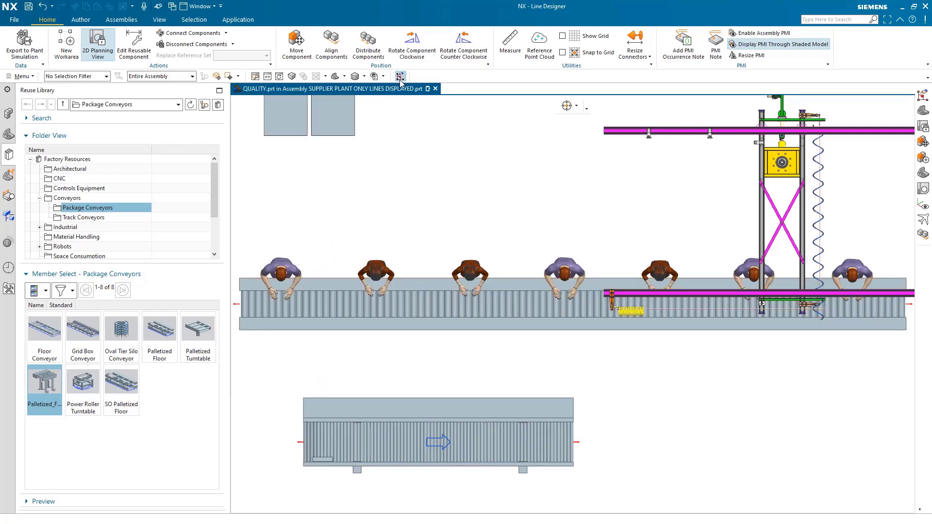
Move the conveyor under the line and align its left end in X with the line's start
left_click(401, 76)
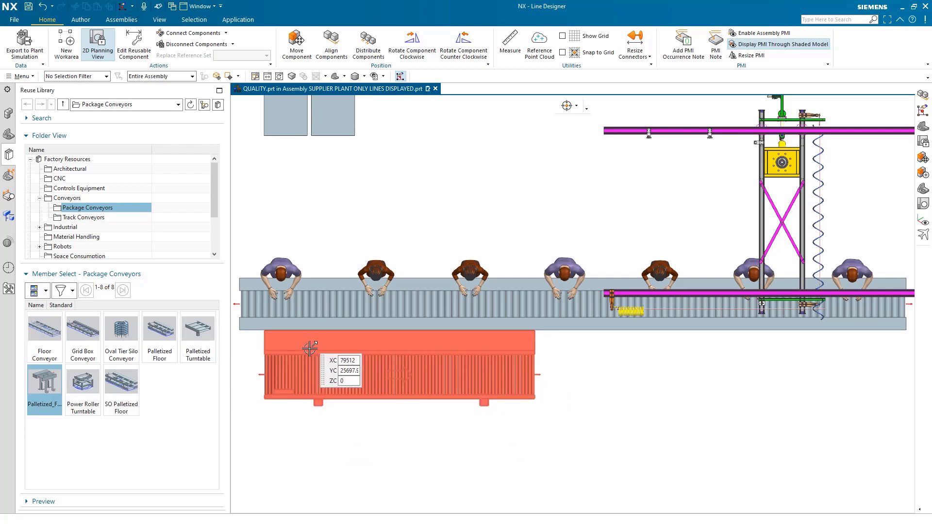
left_click(331, 45)
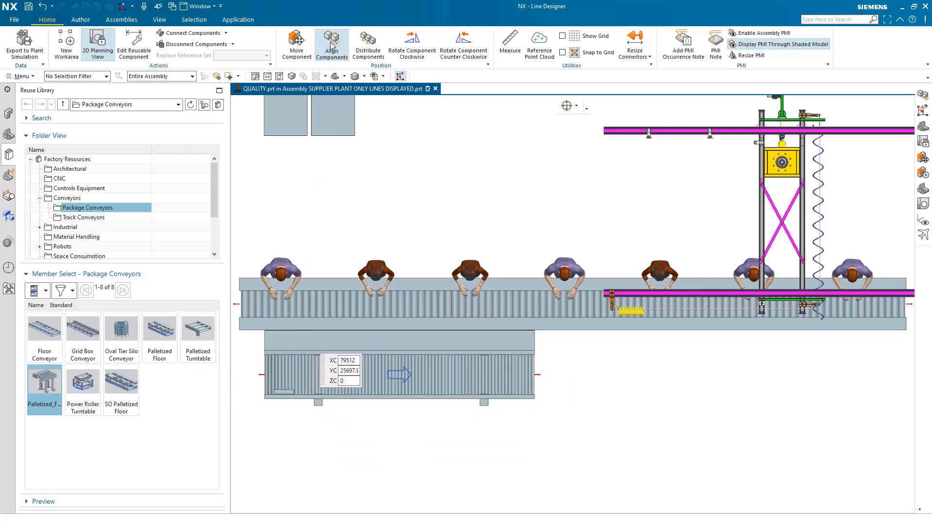
left_click(331, 42)
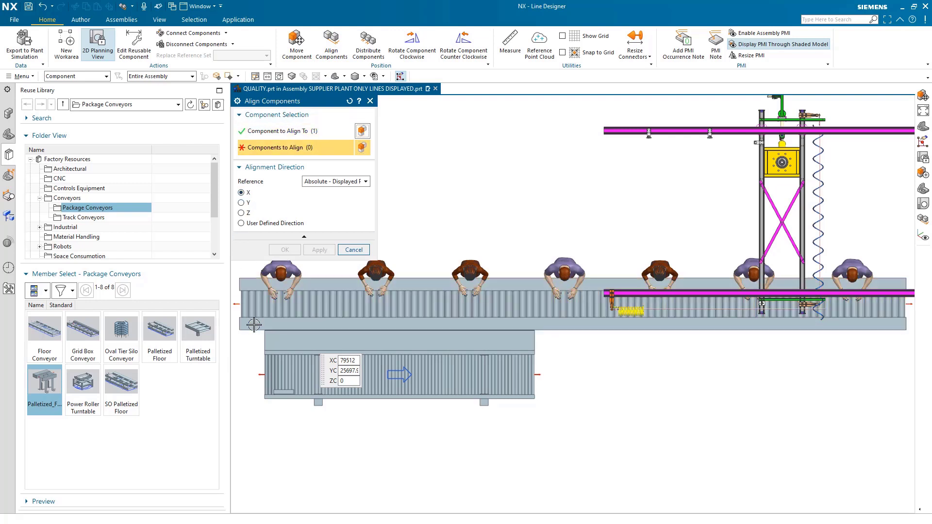
left_click(353, 249)
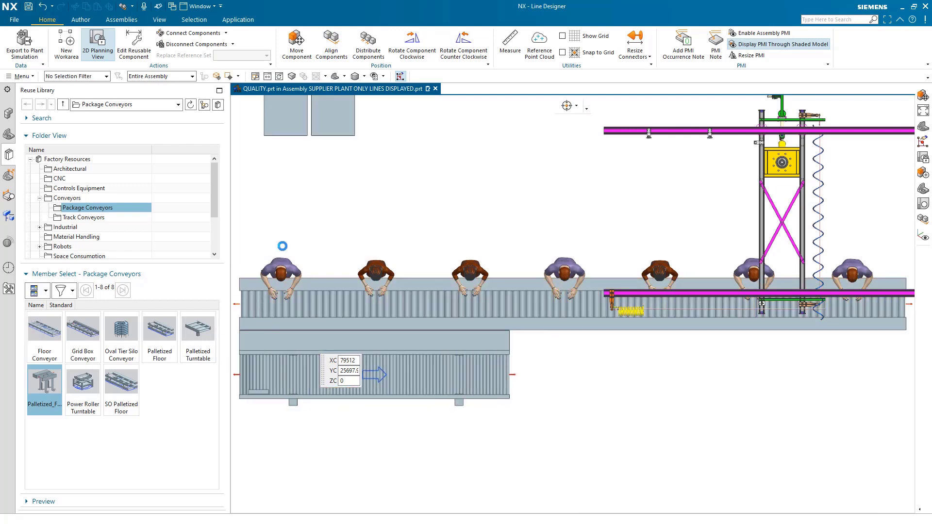
mouse_move(325, 329)
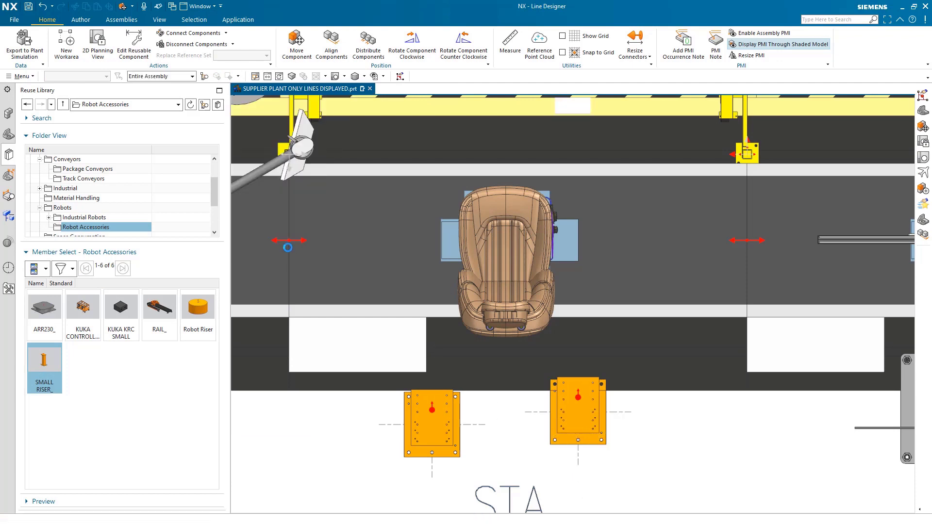
Place two SMALL RISER units from Robot Accessories side by side at the station
left_click(401, 76)
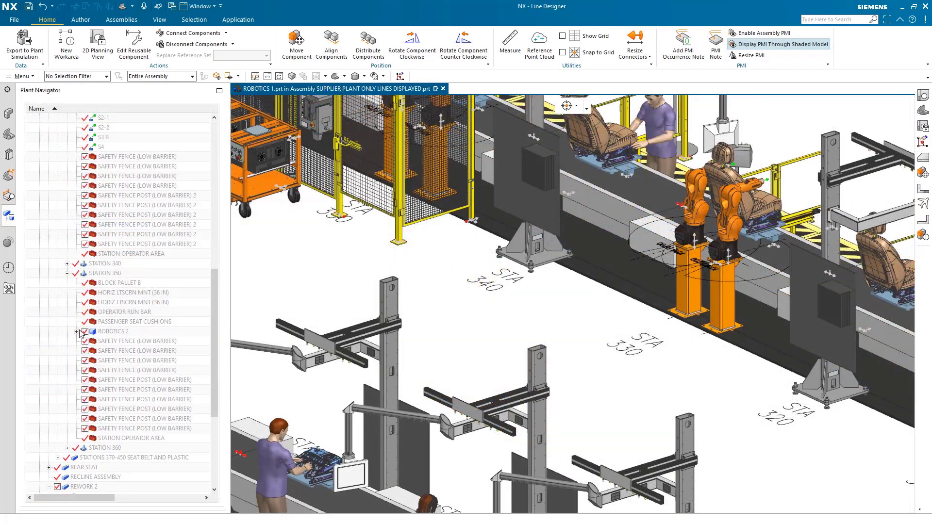
Copy the fifteen ROBOTICS 2 components, KUKA controller cart through safety gate, into ROBOTICS 1
left_click(77, 331)
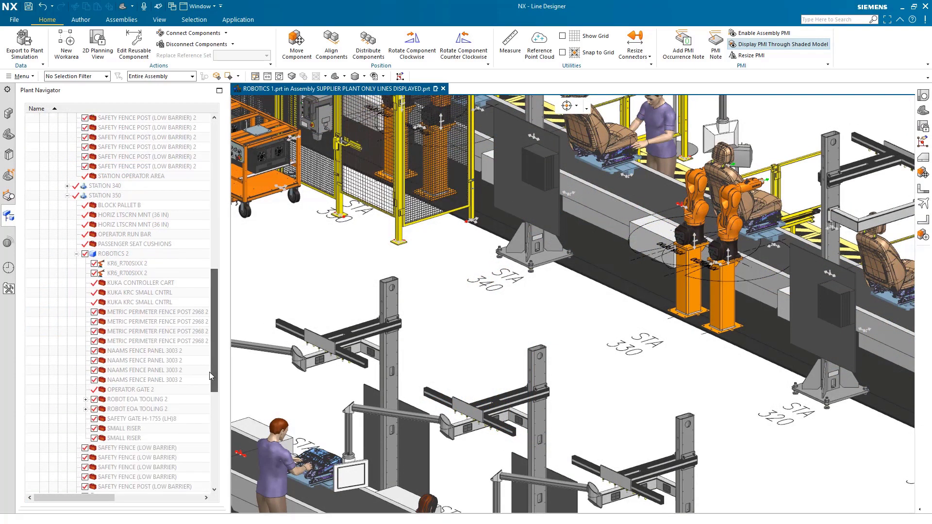
left_click(140, 282)
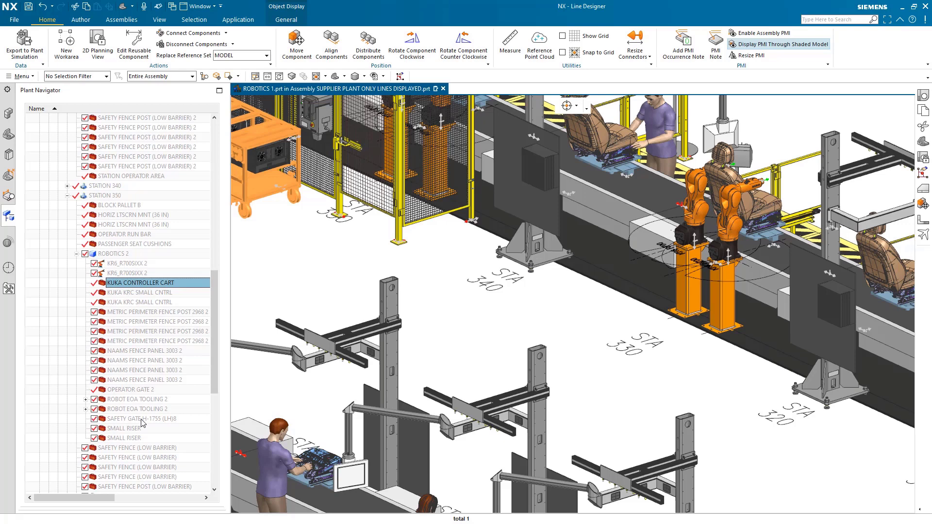
right_click(143, 423)
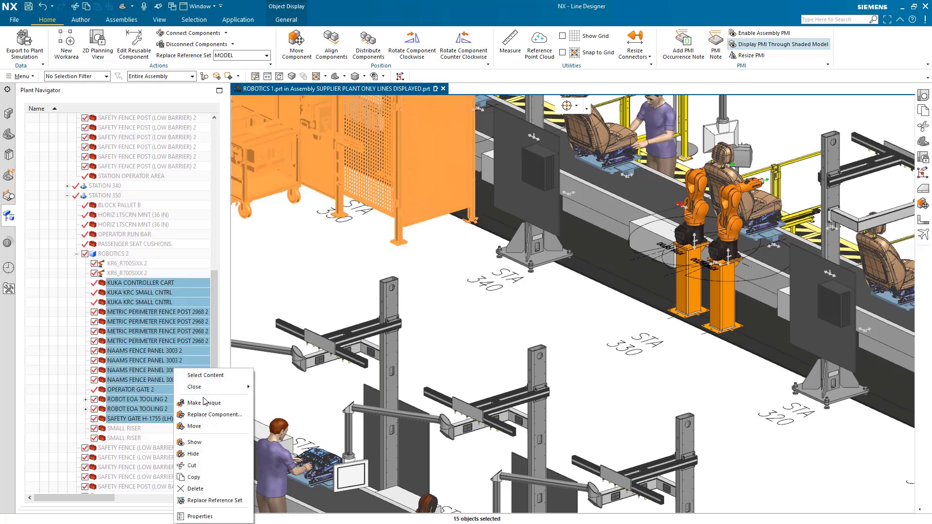
left_click(195, 477)
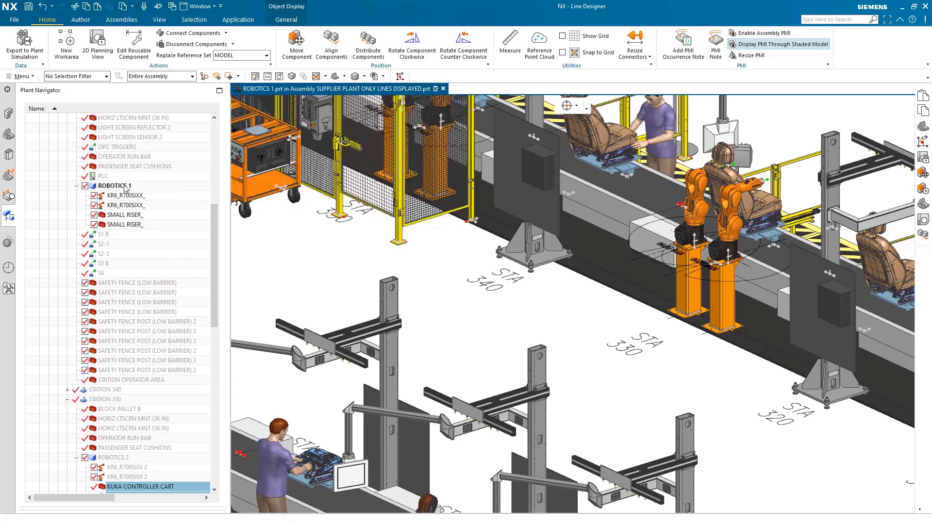
left_click(113, 186)
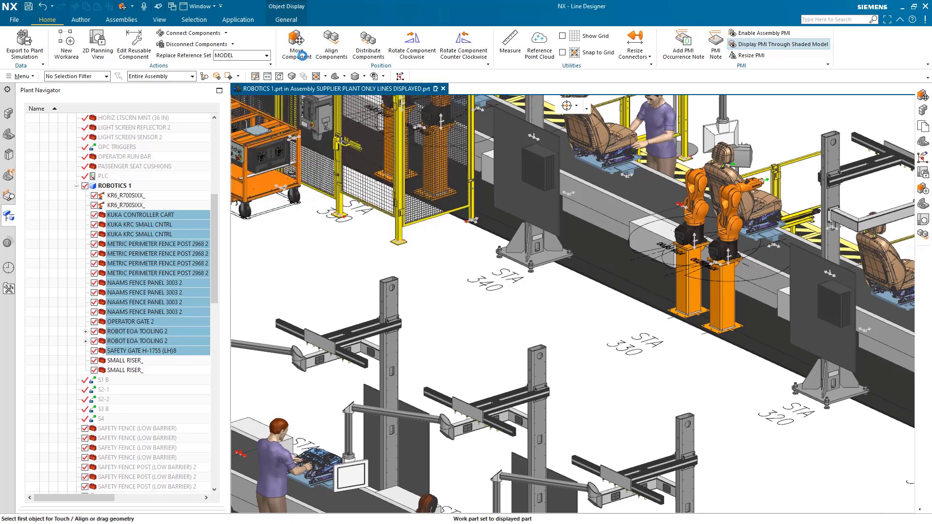
Position the pasted cell equipment around ROBOTICS 1, then select the seat cushions for a view fit
left_click(295, 45)
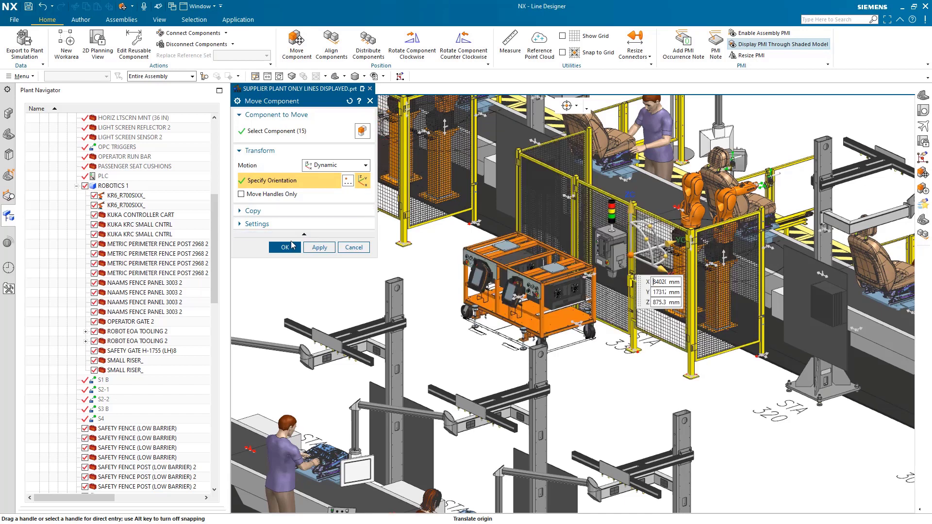
left_click(284, 247)
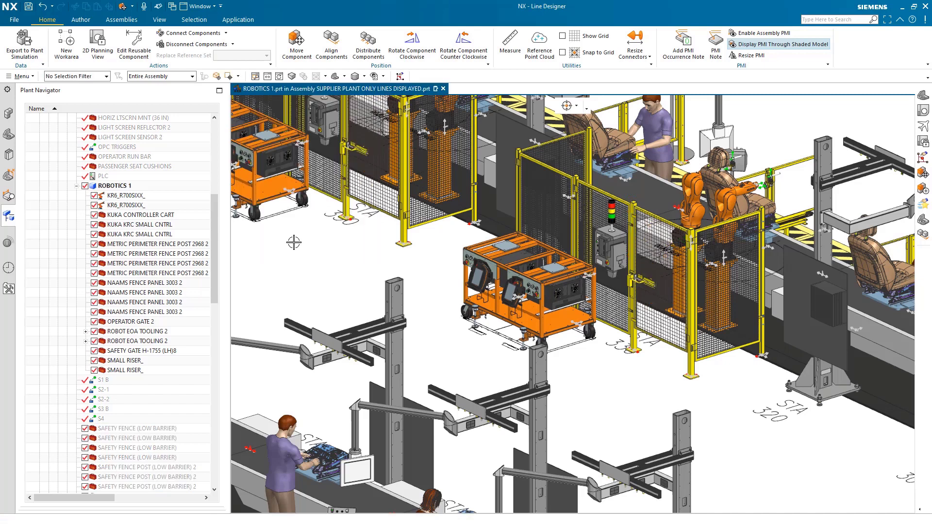
mouse_move(718, 186)
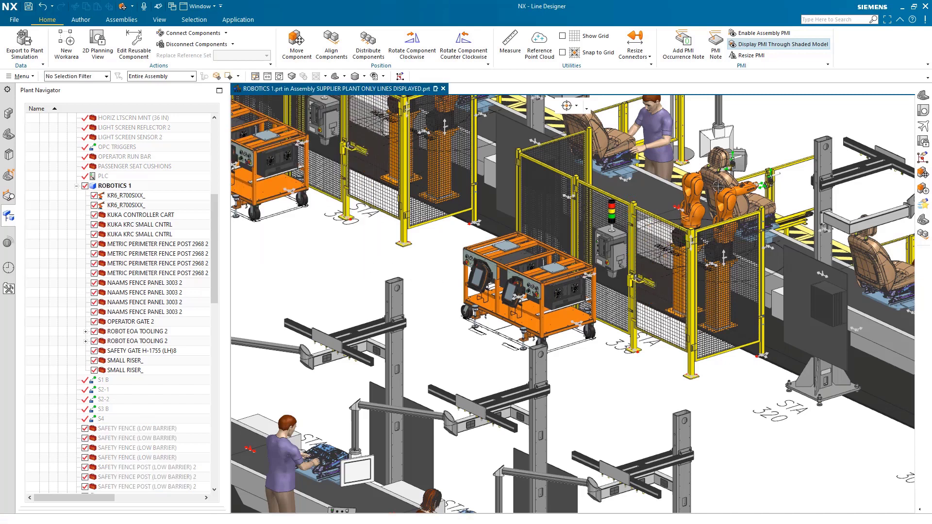
left_click(137, 166)
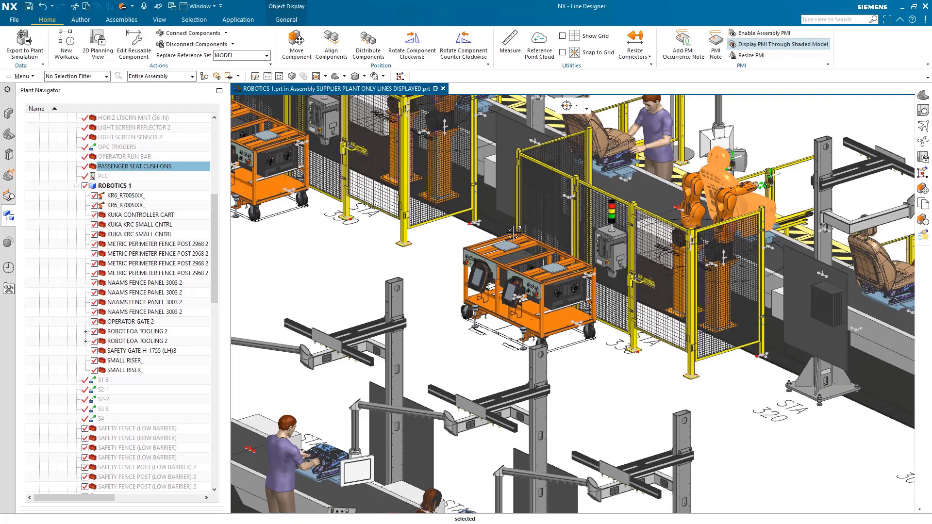
left_click(326, 76)
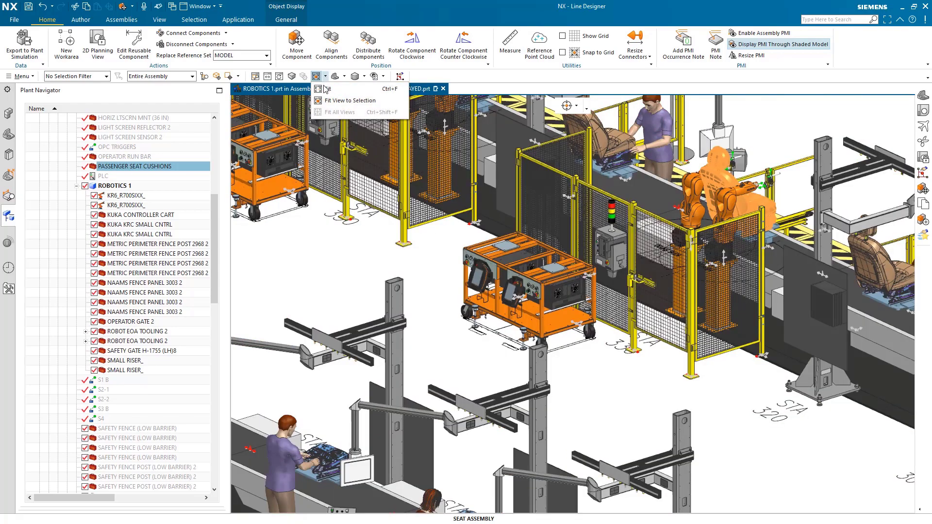
Mount ROBOT EOA TOOLING 2 onto the left KR6 robot holding the seat
left_click(351, 100)
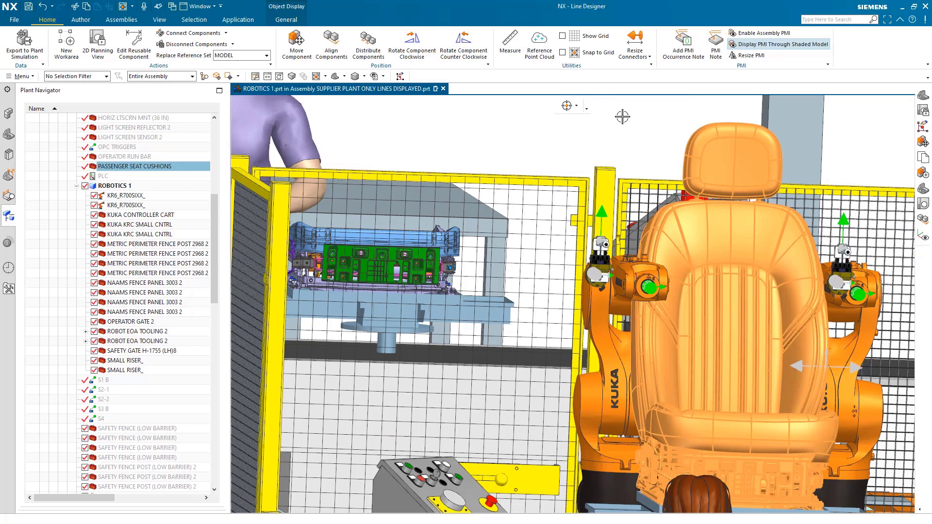
right_click(630, 285)
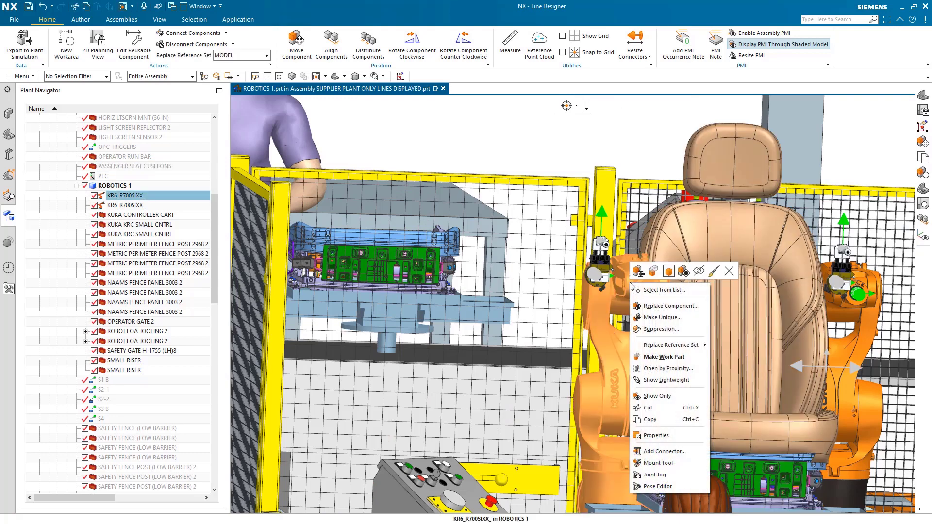
left_click(657, 463)
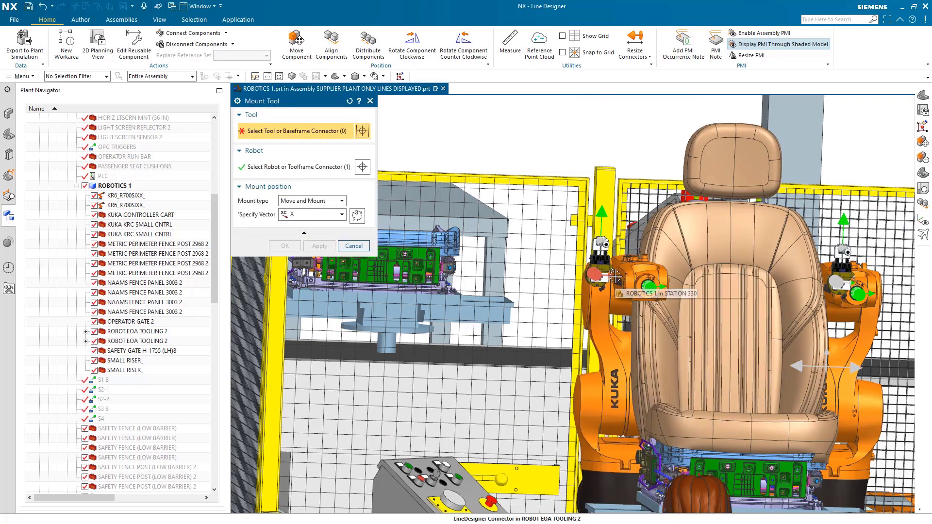
left_click(615, 277)
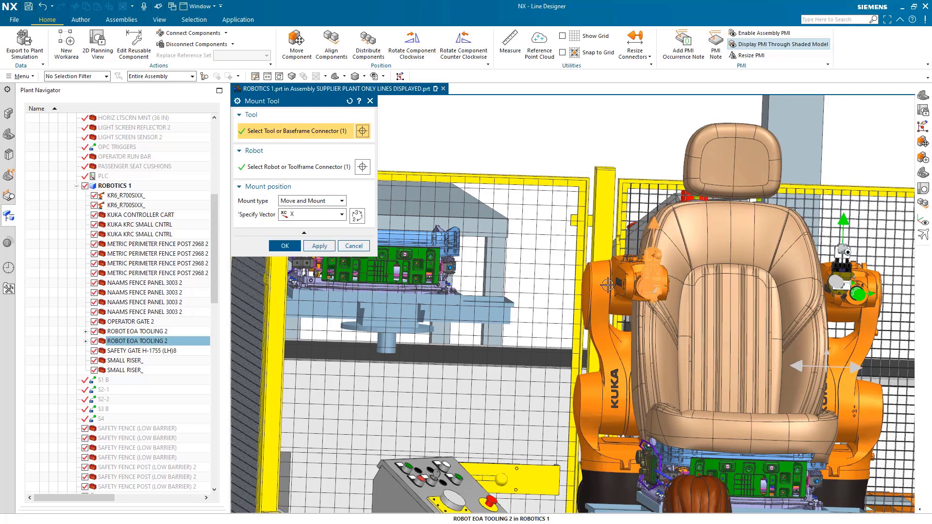
left_click(284, 246)
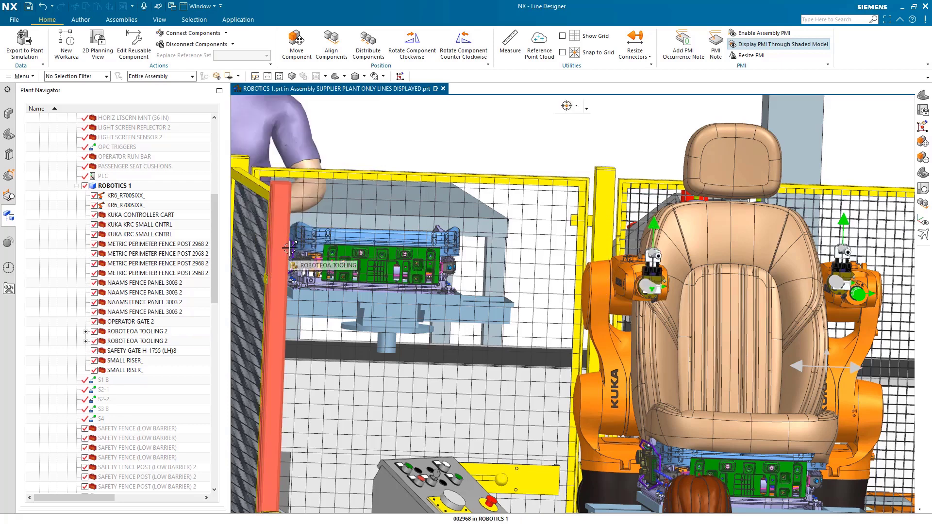
Mount the second end-of-arm tooling onto the right KR6 robot and bring up Joint Jog
right_click(131, 205)
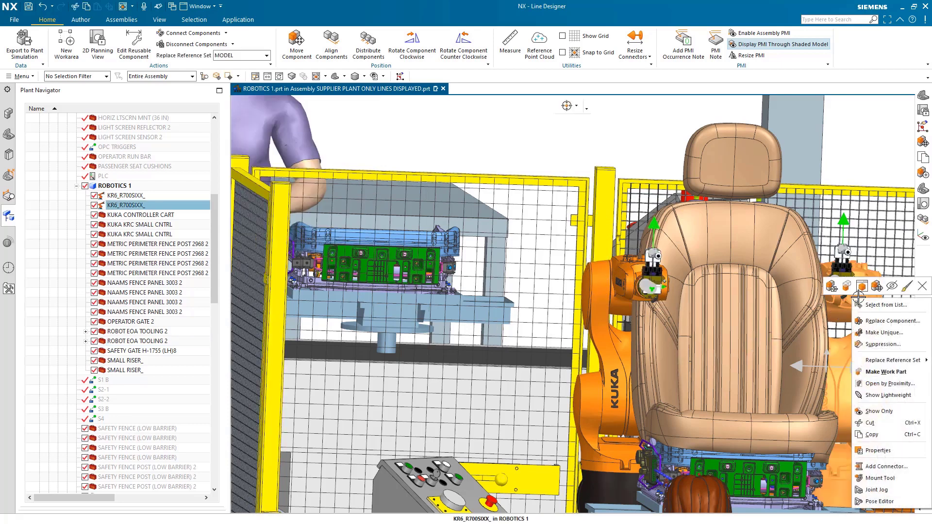
left_click(878, 478)
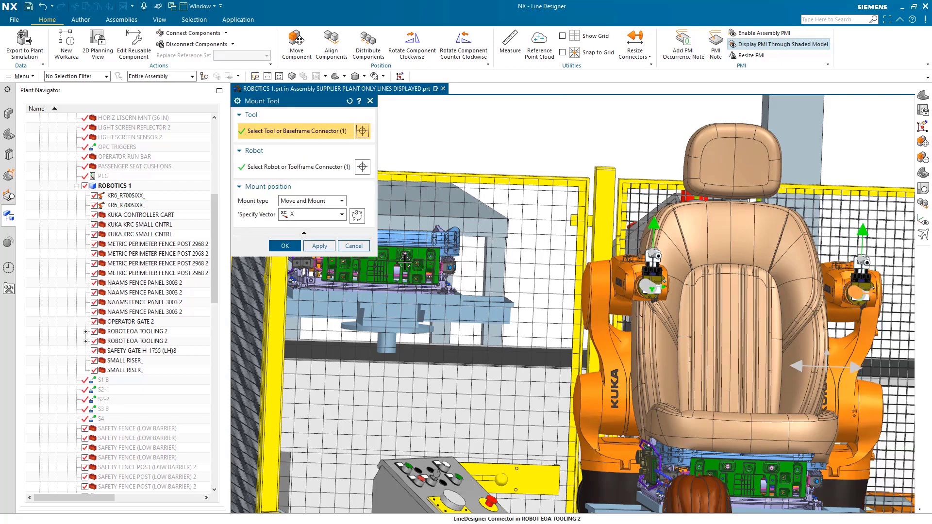
left_click(284, 245)
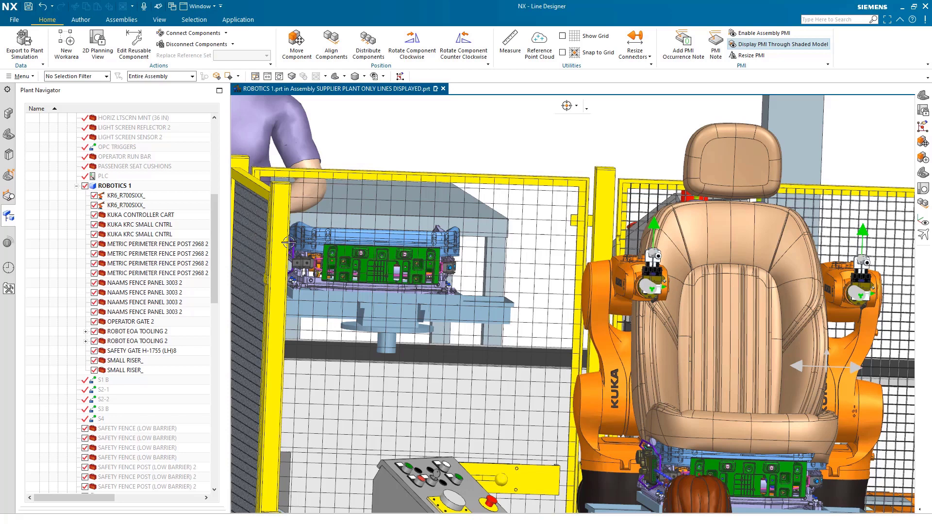
mouse_move(608, 331)
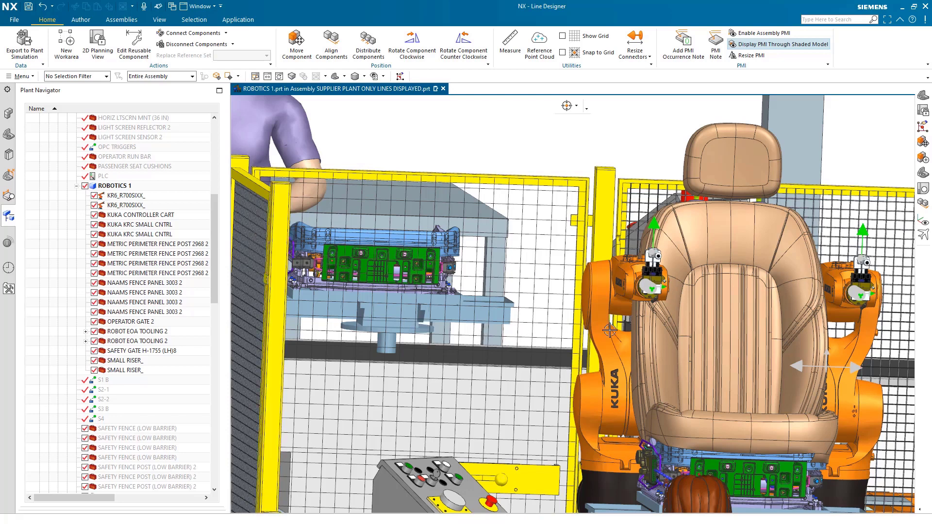
right_click(126, 195)
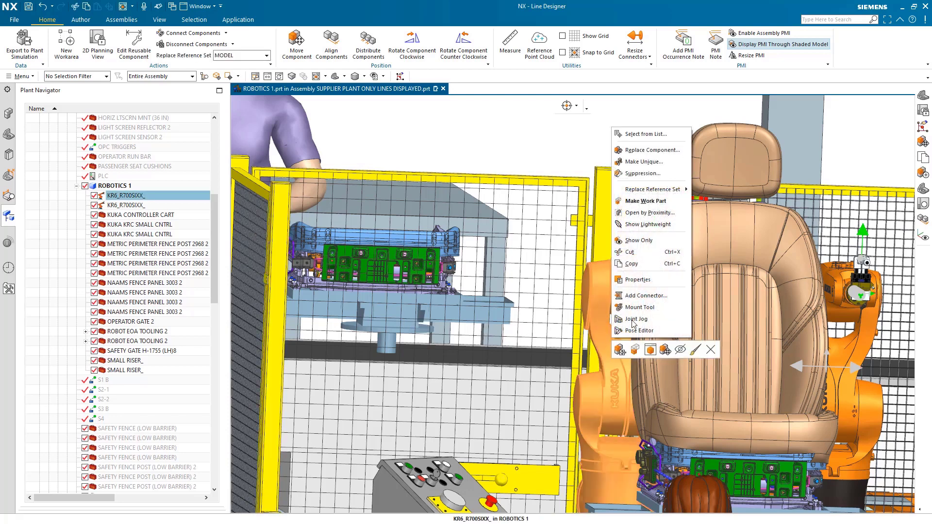
left_click(635, 319)
type("align")
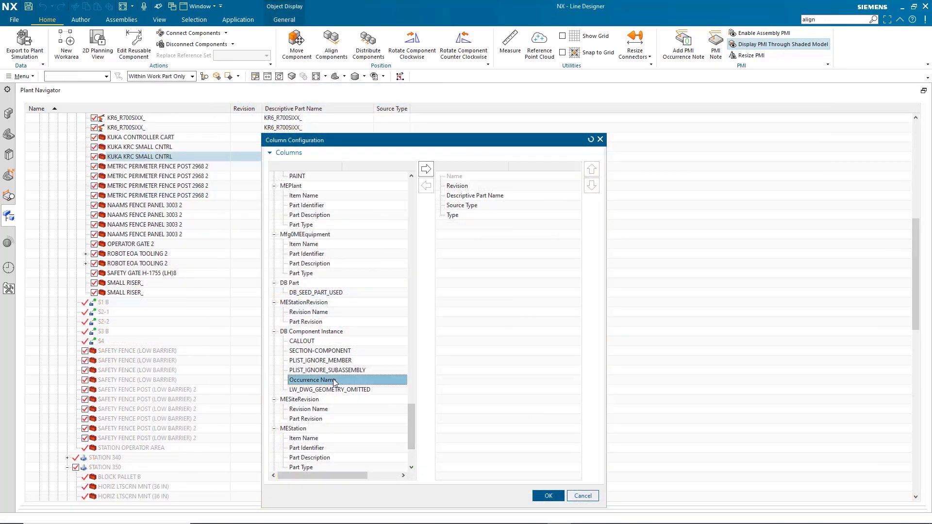
Add Occurrence Name, Purchased Component and the Supplier attribute group as navigator columns
left_click(427, 167)
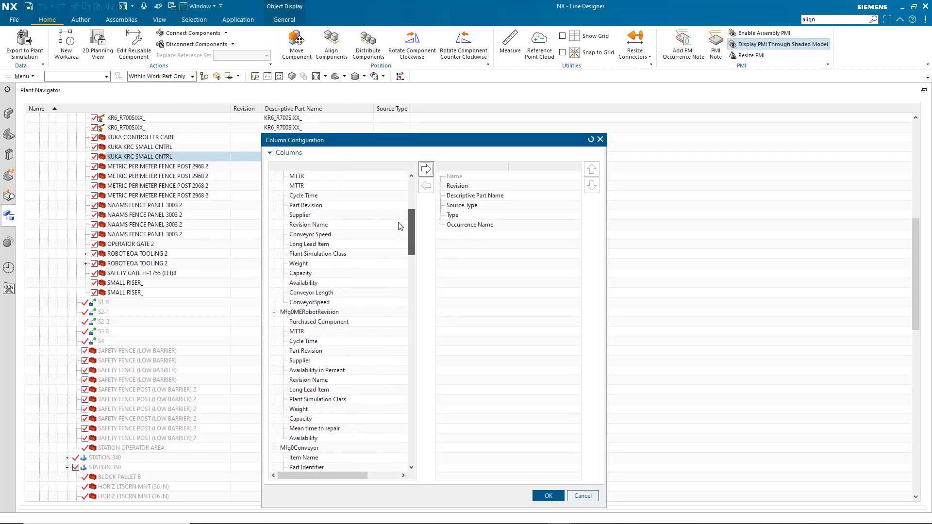
scroll("up", 3)
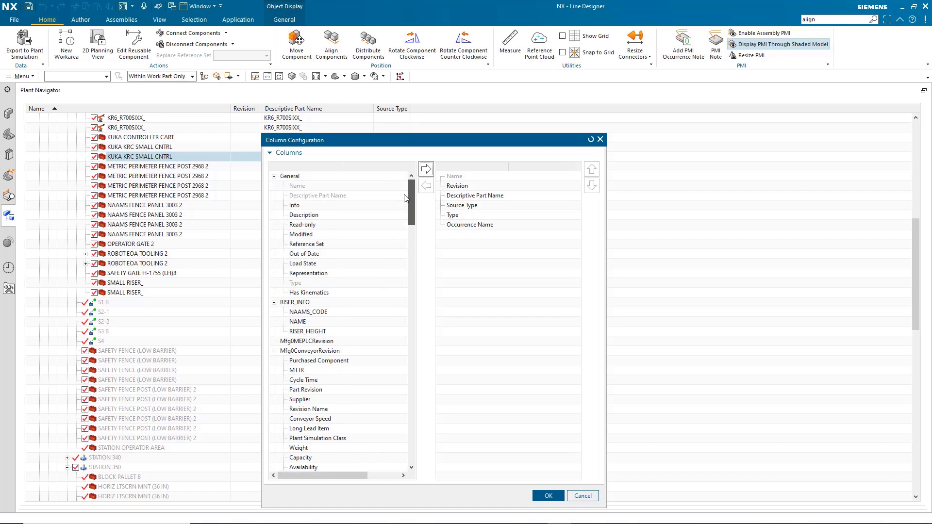
left_click(318, 360)
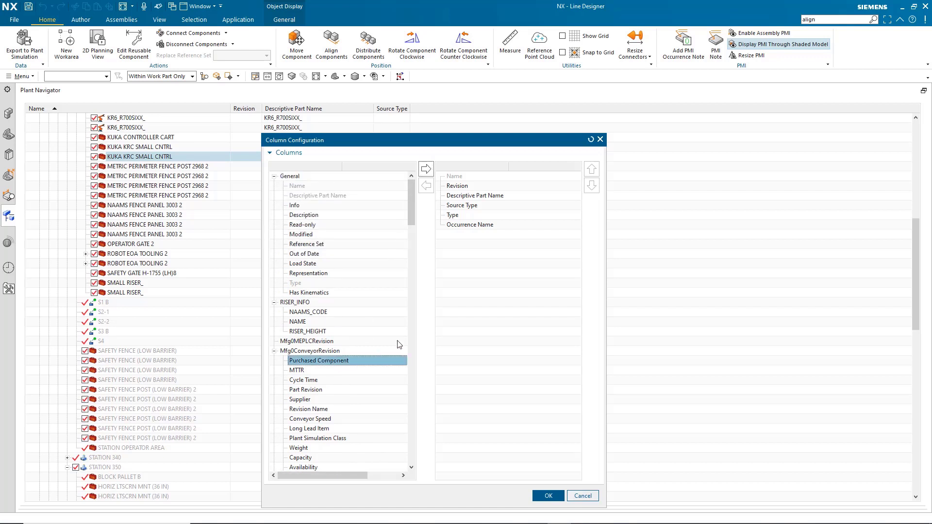
left_click(426, 168)
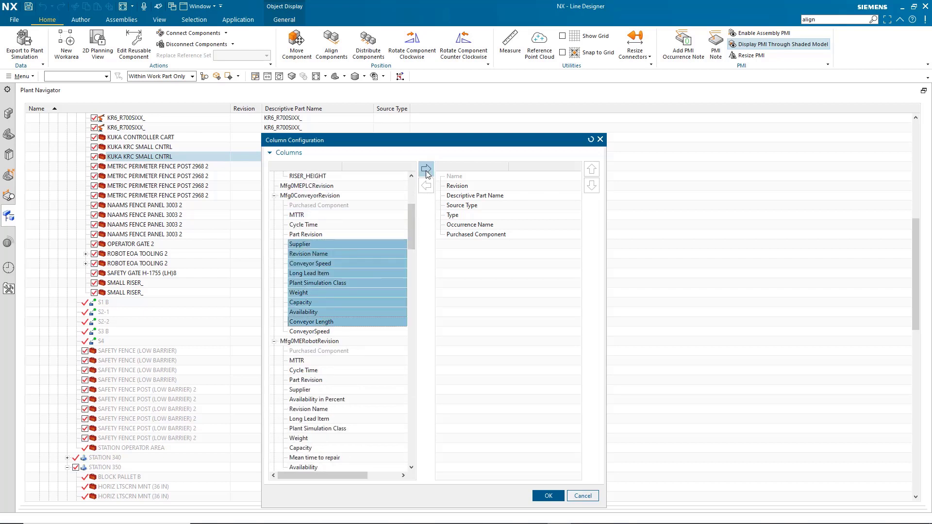
left_click(546, 496)
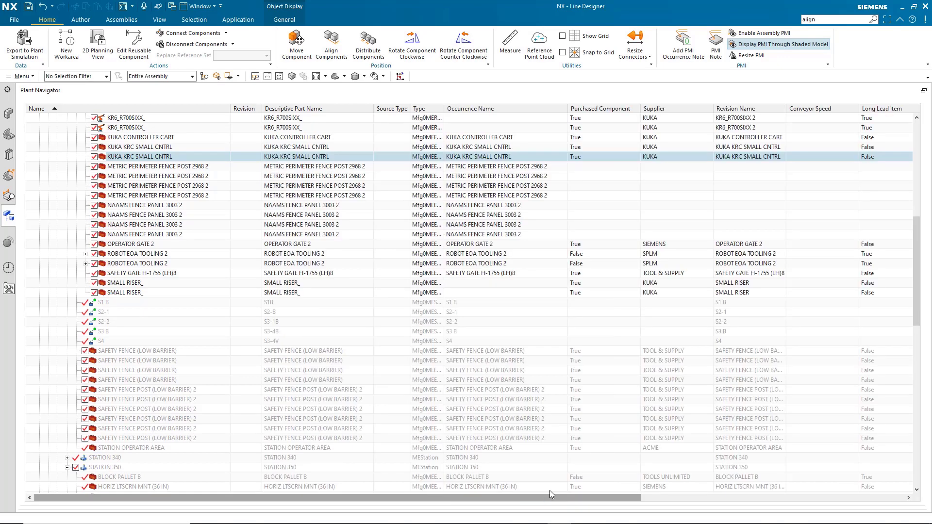
Set OPERATOR GATE 2 Purchased Component to false and run a Supplier visual report colouring the plant
left_click(599, 243)
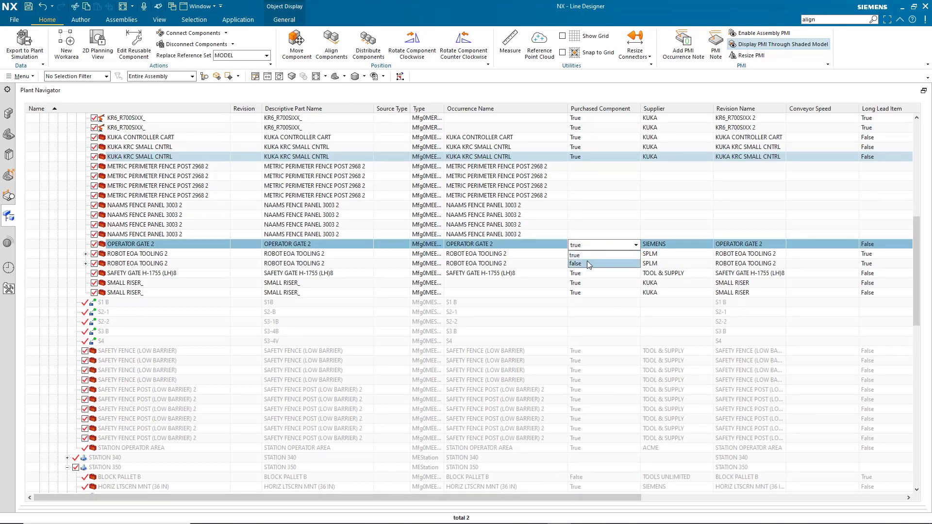
left_click(573, 263)
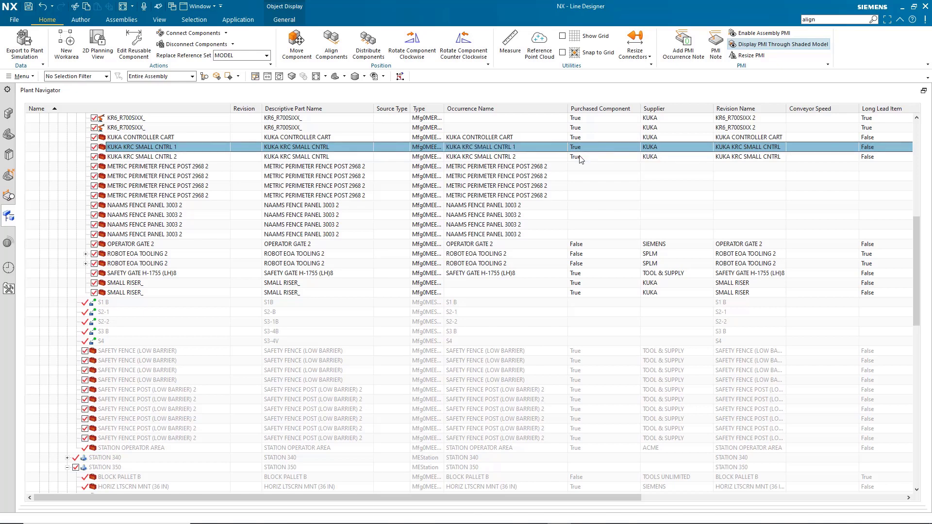
right_click(678, 108)
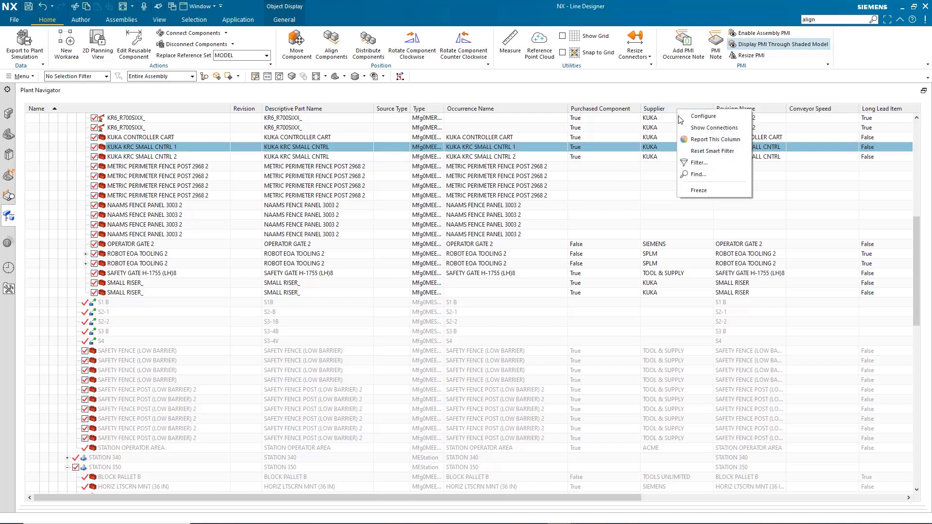
left_click(717, 139)
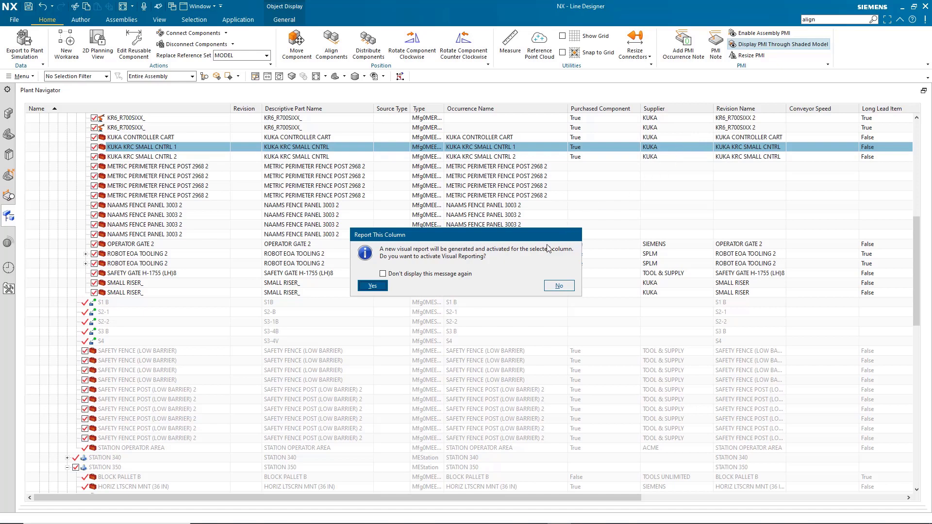
left_click(372, 285)
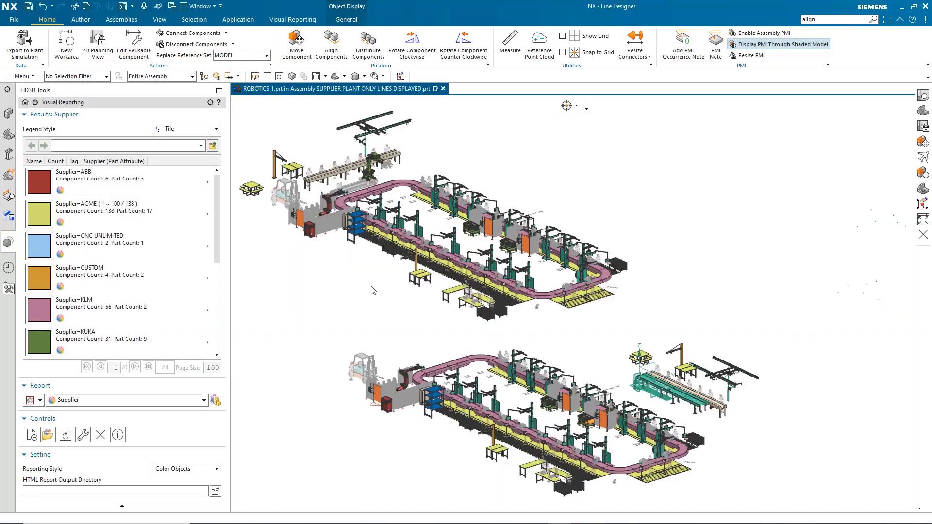